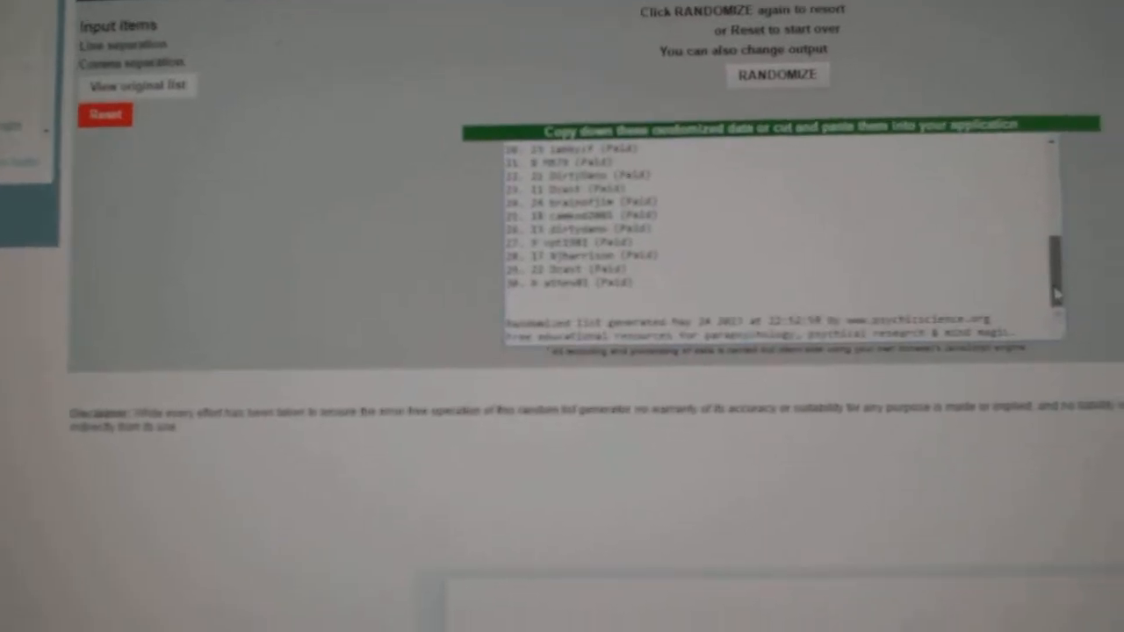
Randomize the NHL team list and select the result beginning with St. Louis for copying.
{"action": "left_click", "coordinate": [779, 78]}
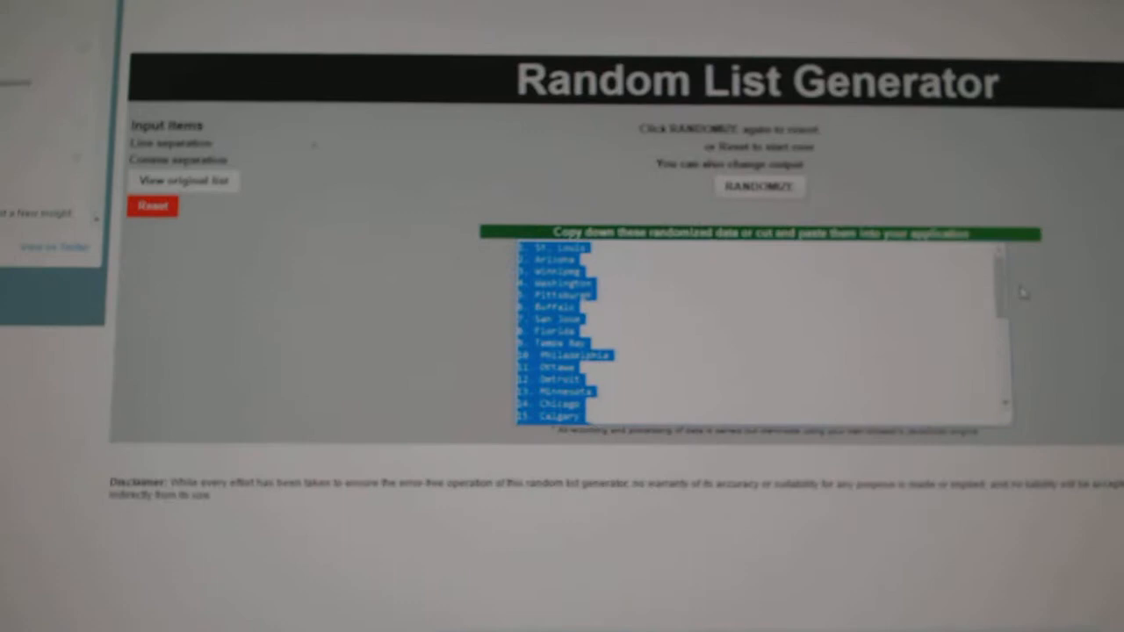
{"action": "left_click", "coordinate": [758, 186]}
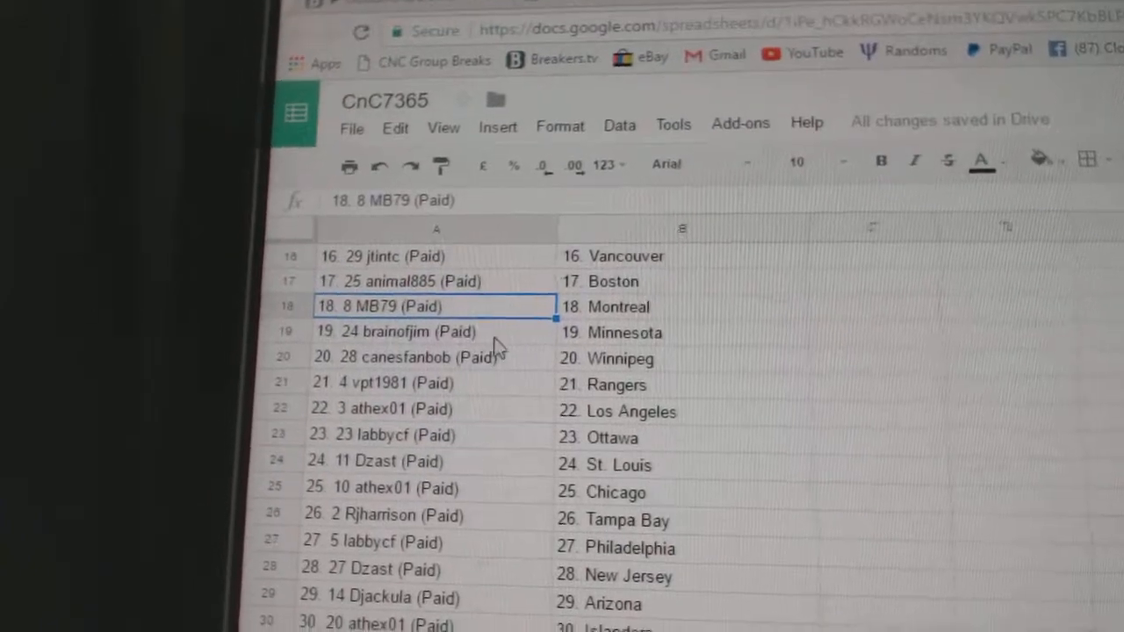
Paste the 30 participant names into column A and the 30 NHL teams into column B.
{"action": "left_click", "coordinate": [413, 358]}
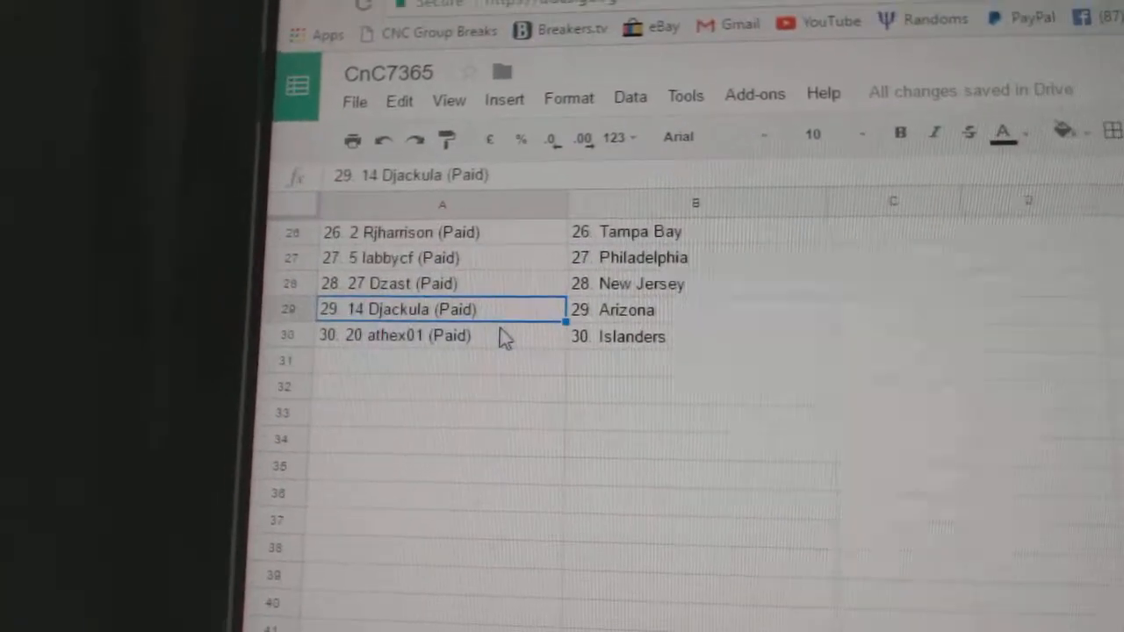
{"action": "left_click", "coordinate": [430, 335]}
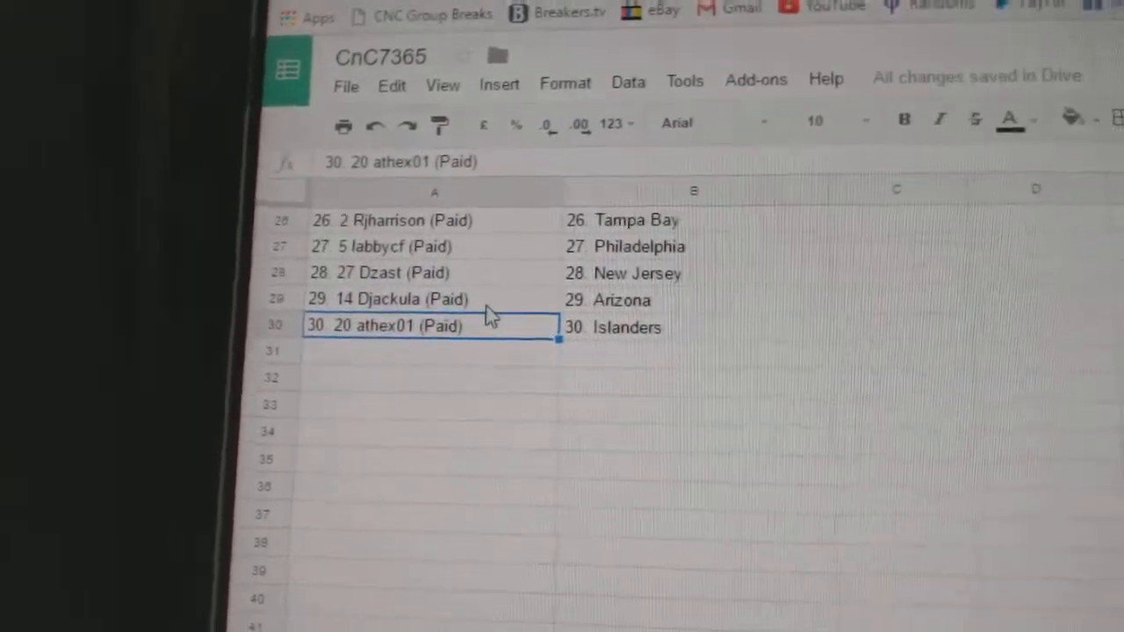